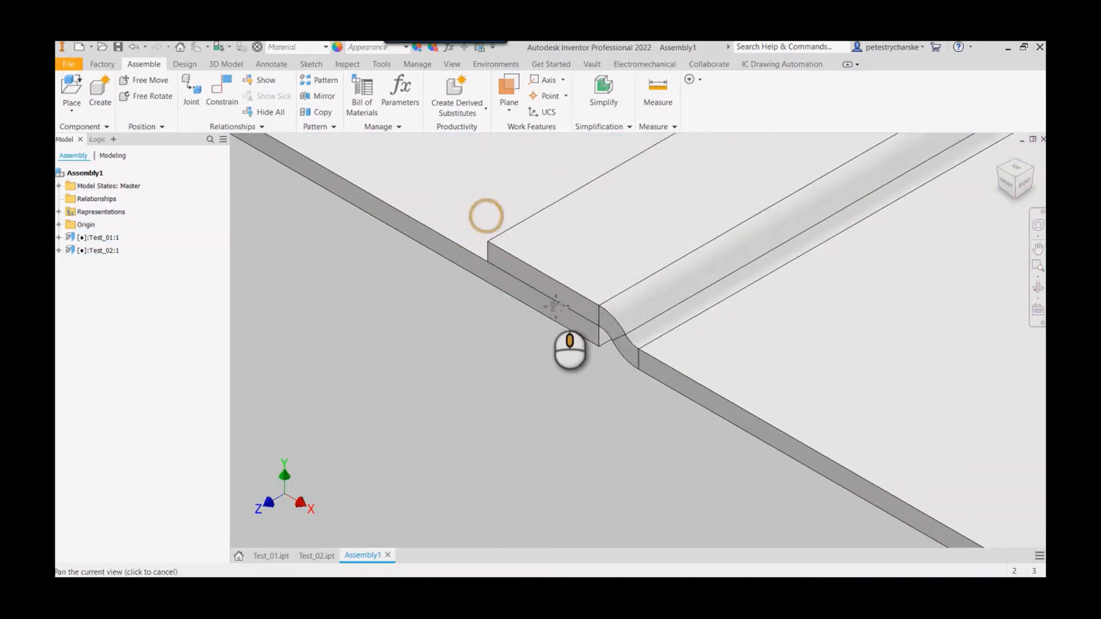
Step: Pan the assembly view along the existing overlap joint
{"action": "left_click_drag", "start_coordinate": [569, 345], "coordinate": [664, 411]}
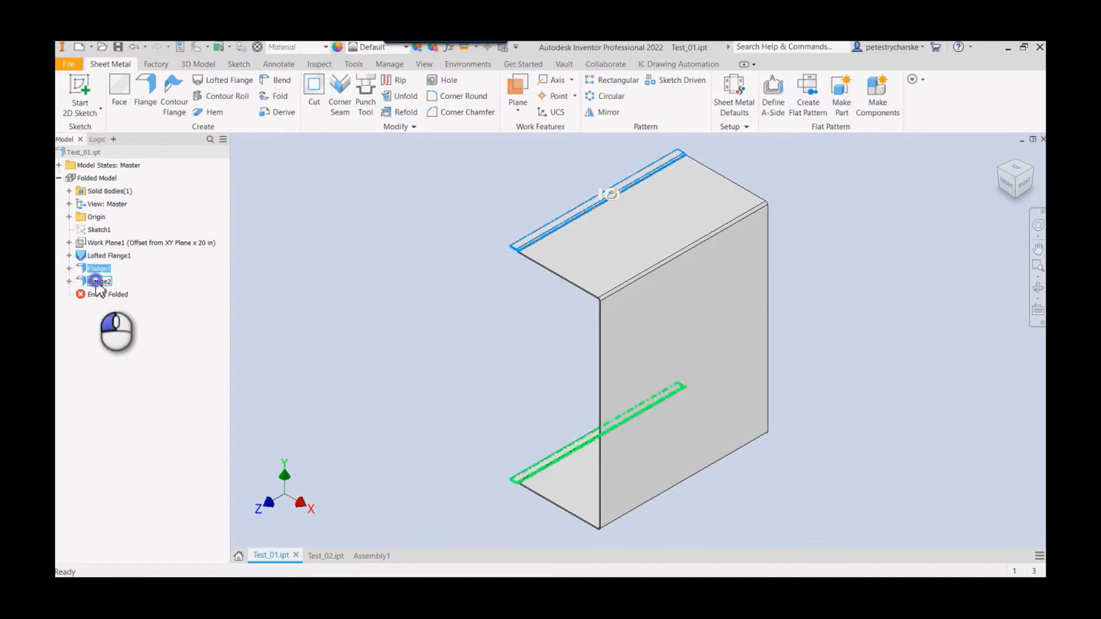
Step: Roll Test_01 back before Flange1 and Flange2 and start a new flange
{"action": "left_click", "coordinate": [107, 294]}
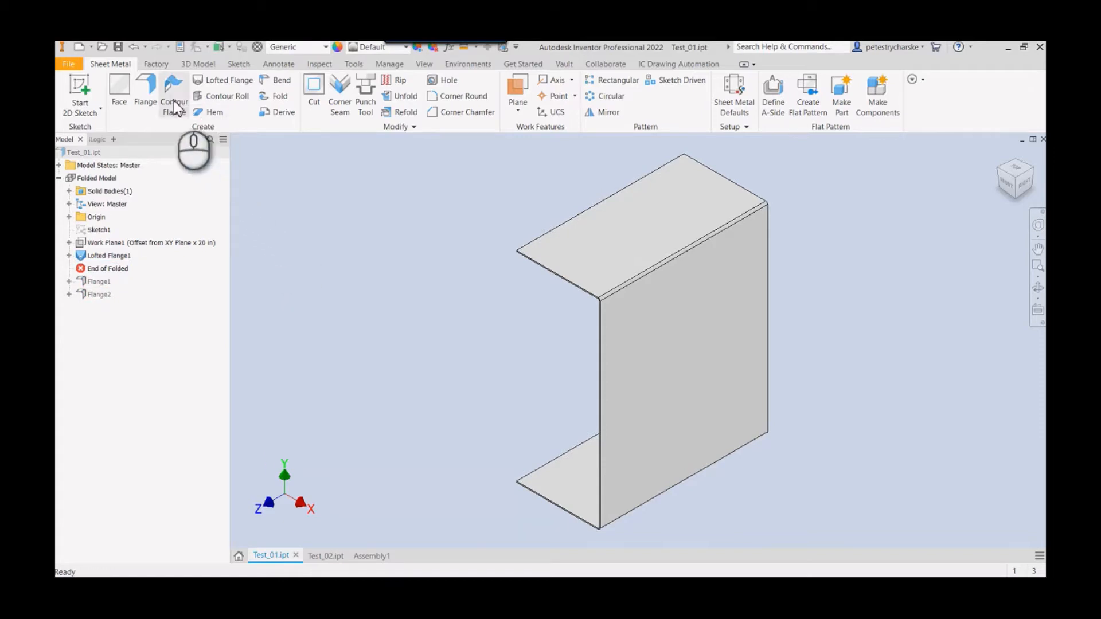
{"action": "left_click", "coordinate": [145, 95]}
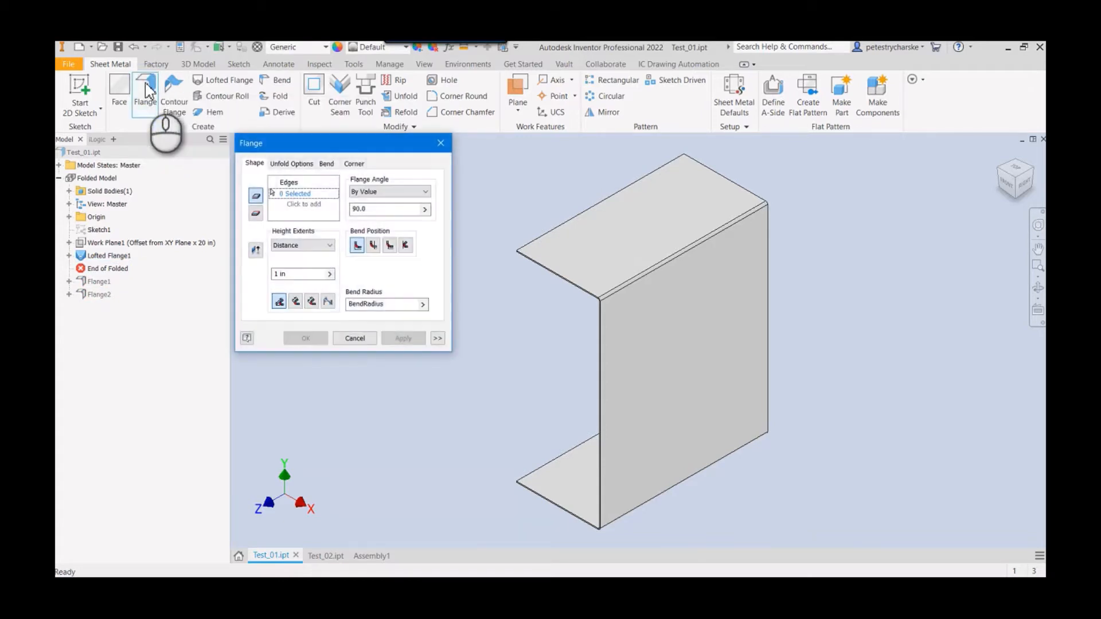
Step: Expand the flange options, enable Old Method, pick the top edge, and enter a 0° angle
{"action": "left_click", "coordinate": [438, 338]}
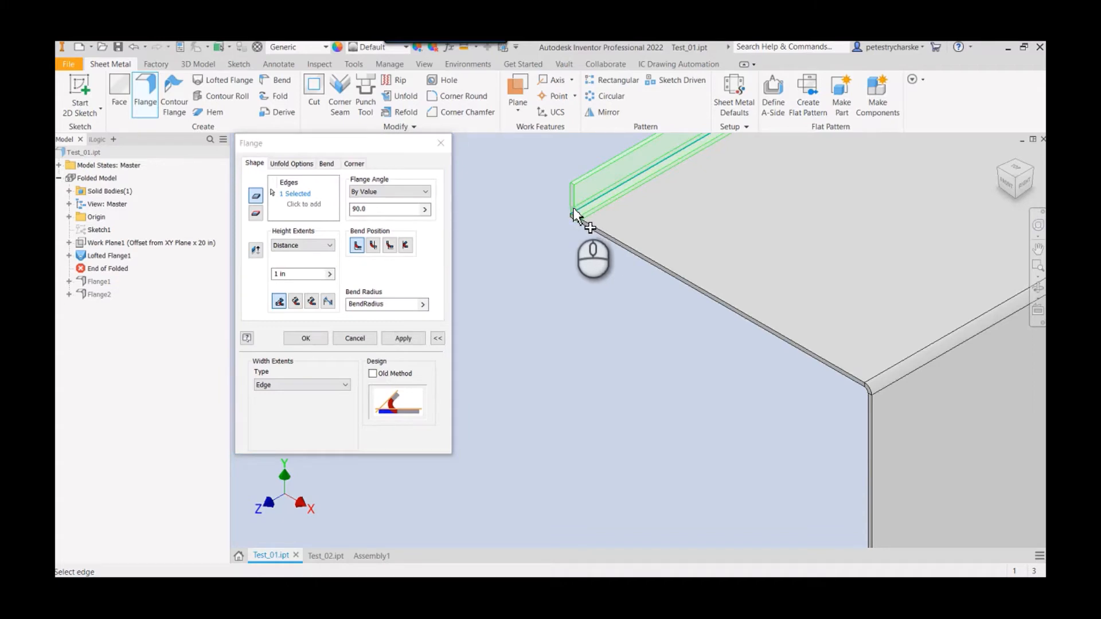
{"action": "left_click", "coordinate": [576, 213]}
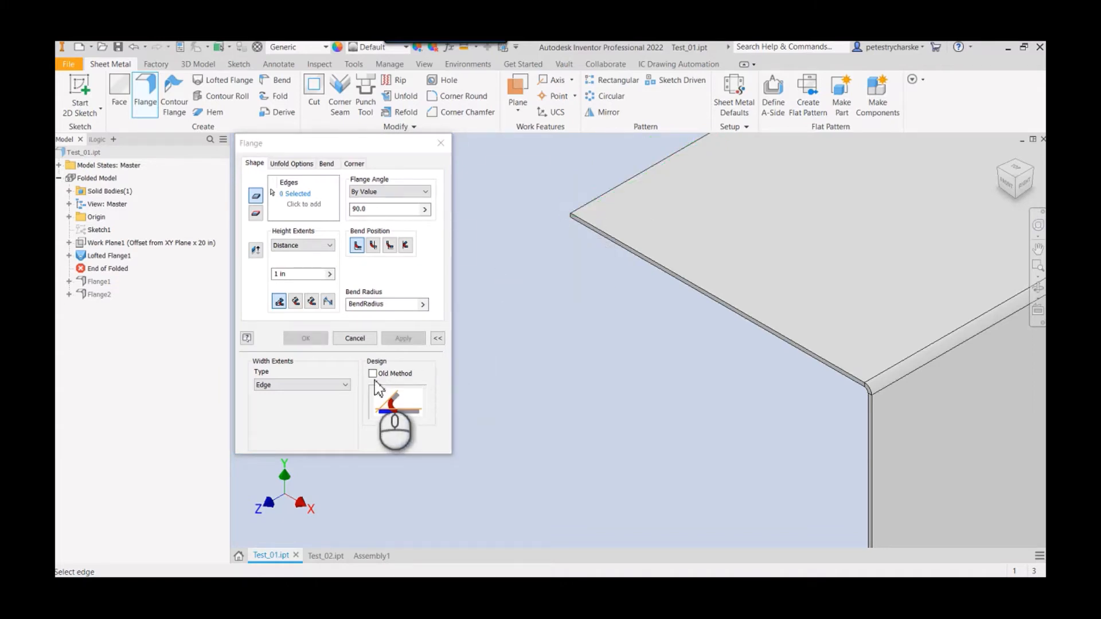
{"action": "left_click", "coordinate": [373, 373]}
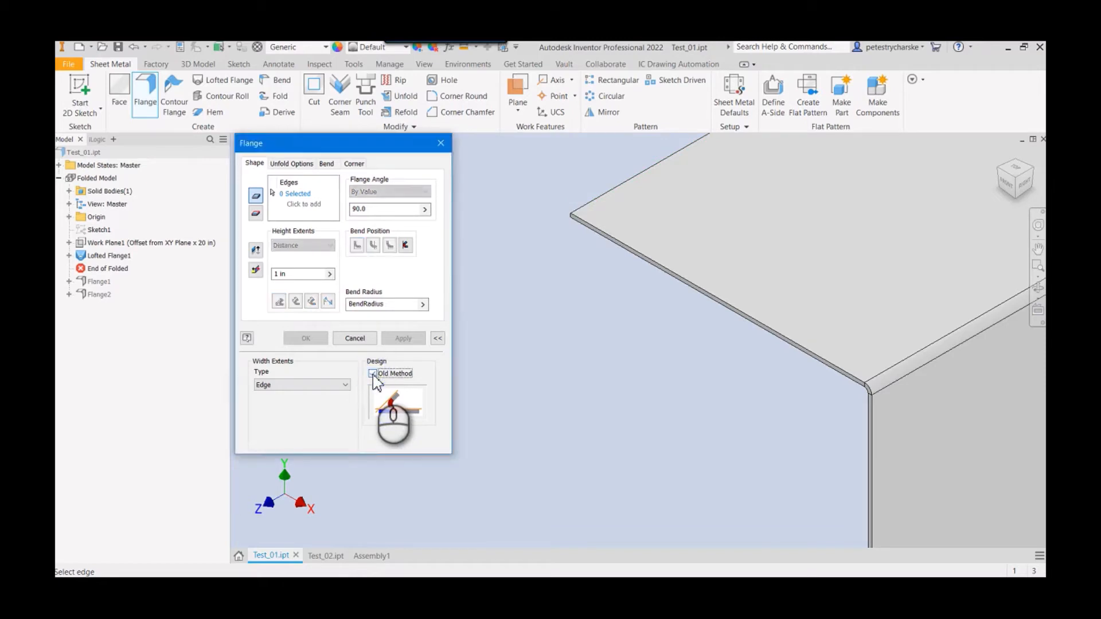
{"action": "left_click", "coordinate": [373, 373]}
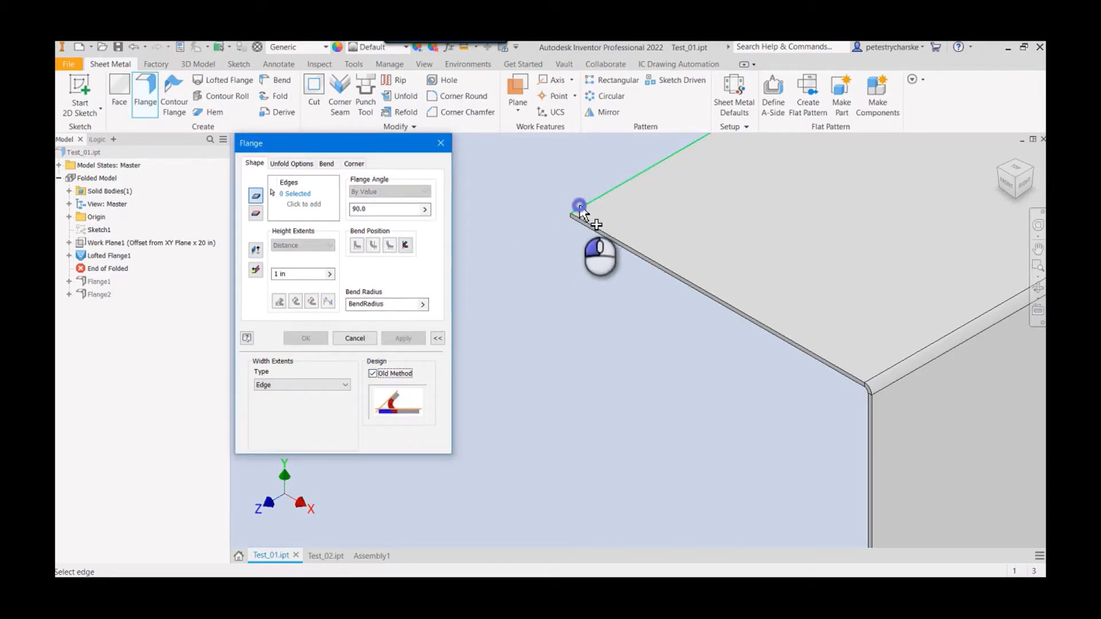
{"action": "left_click", "coordinate": [578, 215]}
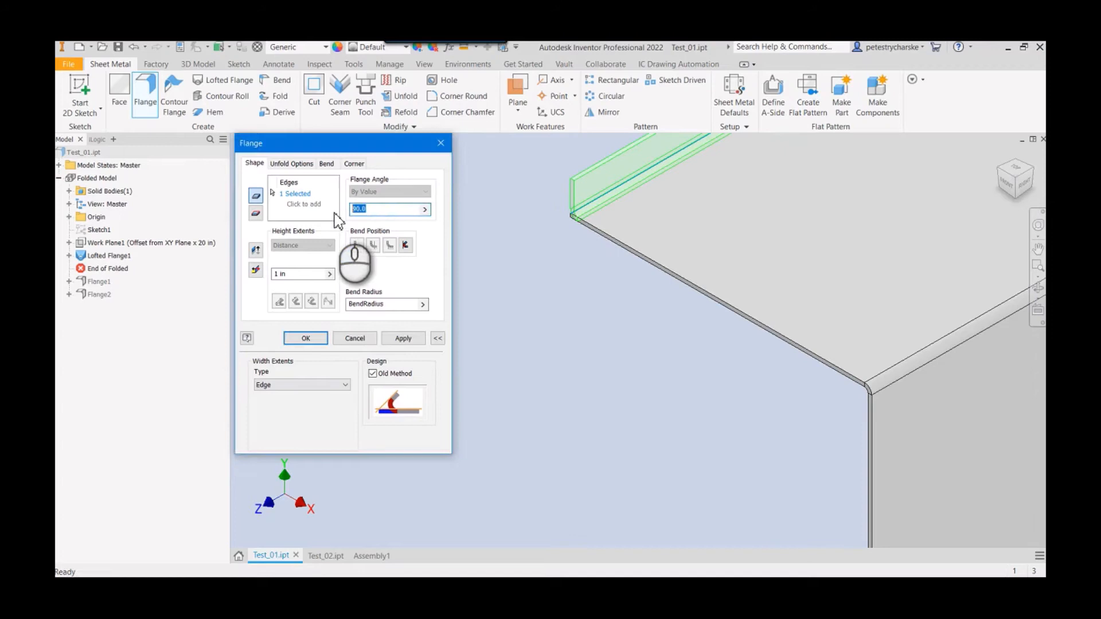
{"action": "type", "text": "0"}
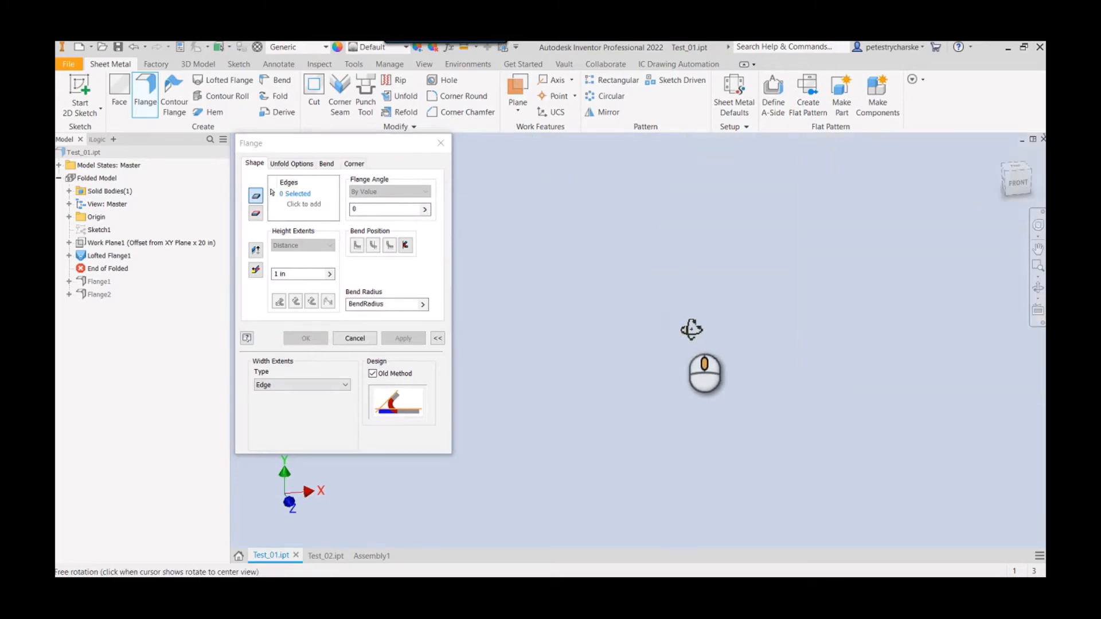
{"action": "mouse_move", "coordinate": [862, 331]}
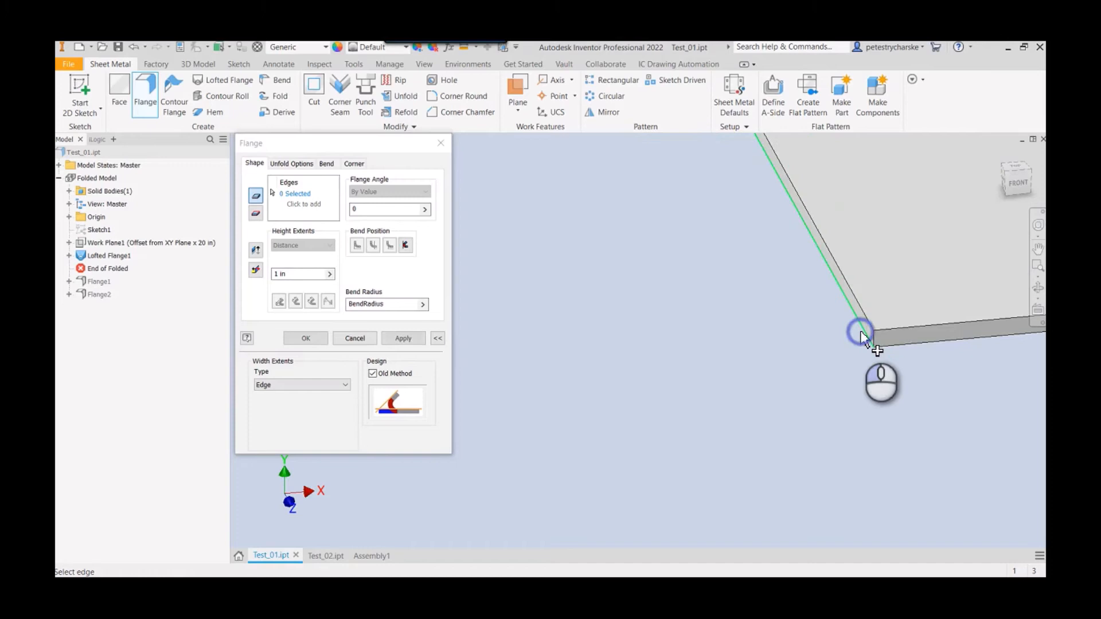
Step: Pick the channel edge, set flange distance to 0.75 in, and apply the first flange
{"action": "left_click", "coordinate": [861, 334]}
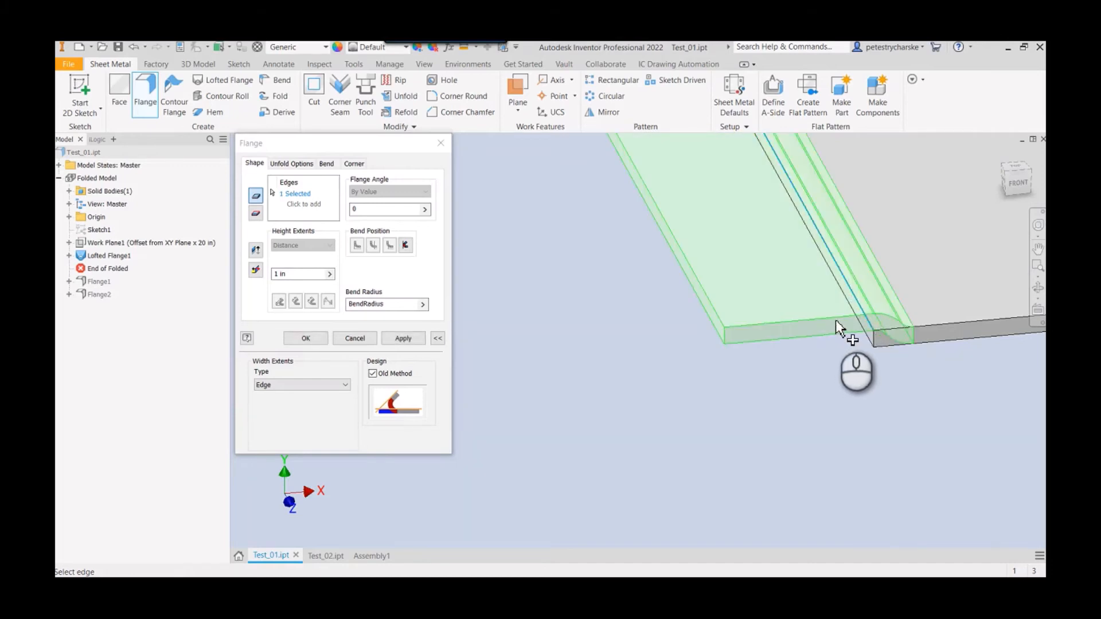
{"action": "mouse_move", "coordinate": [875, 328]}
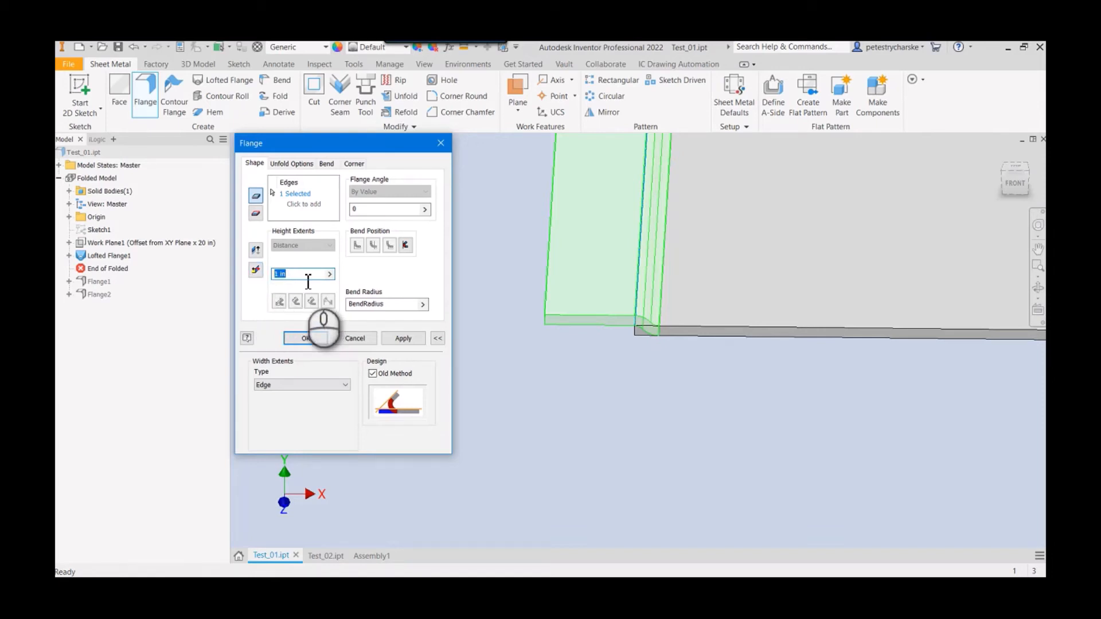
{"action": "type", "text": ".5"}
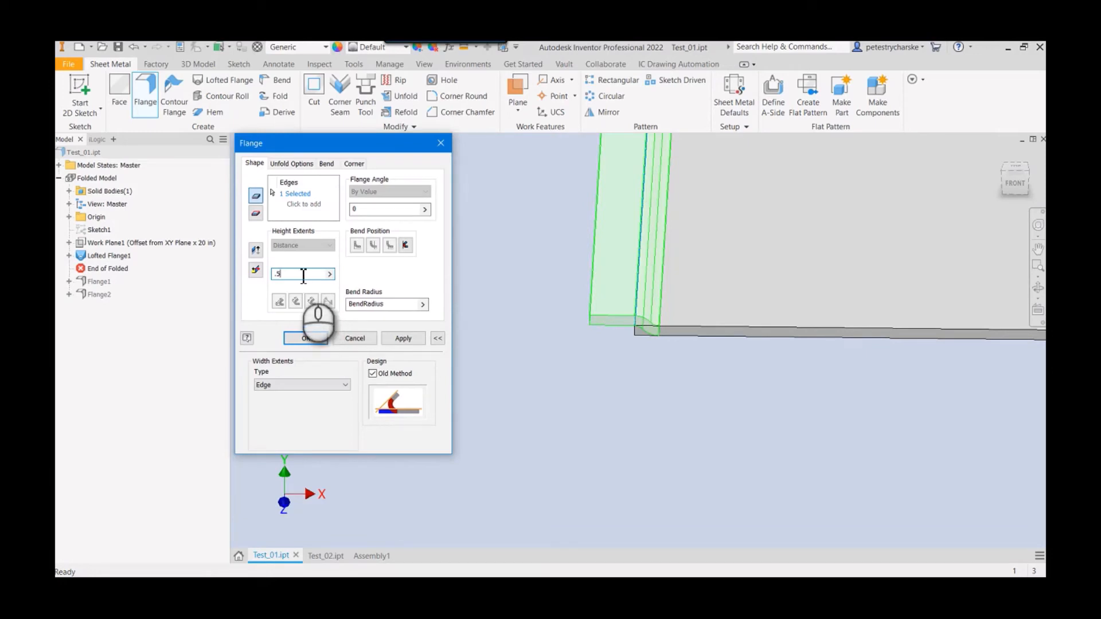
{"action": "type", "text": ".75"}
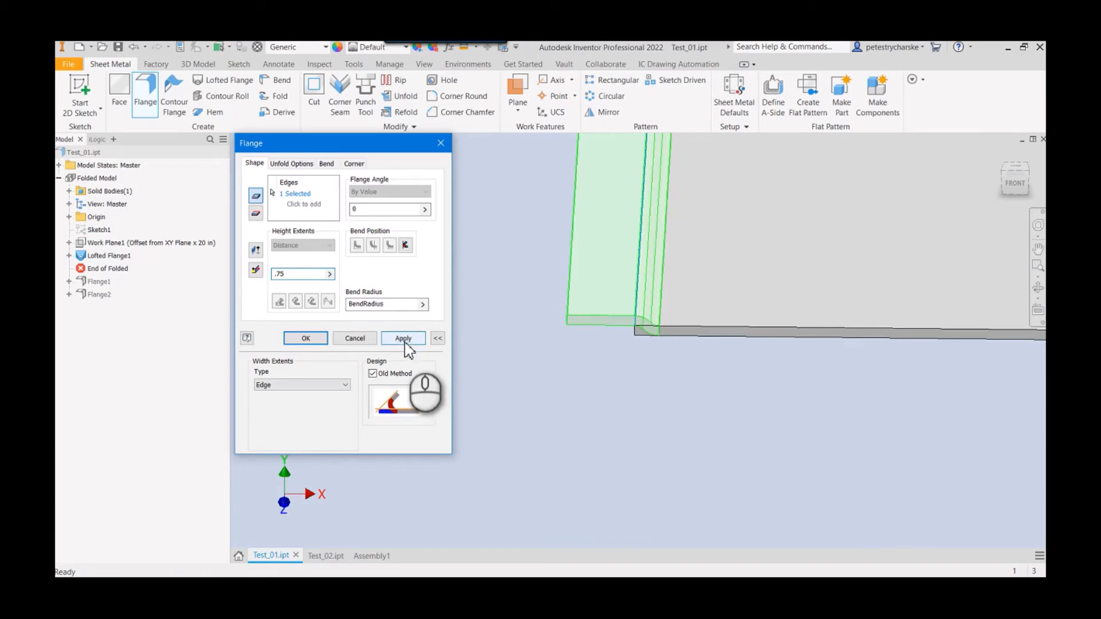
{"action": "left_click", "coordinate": [403, 339]}
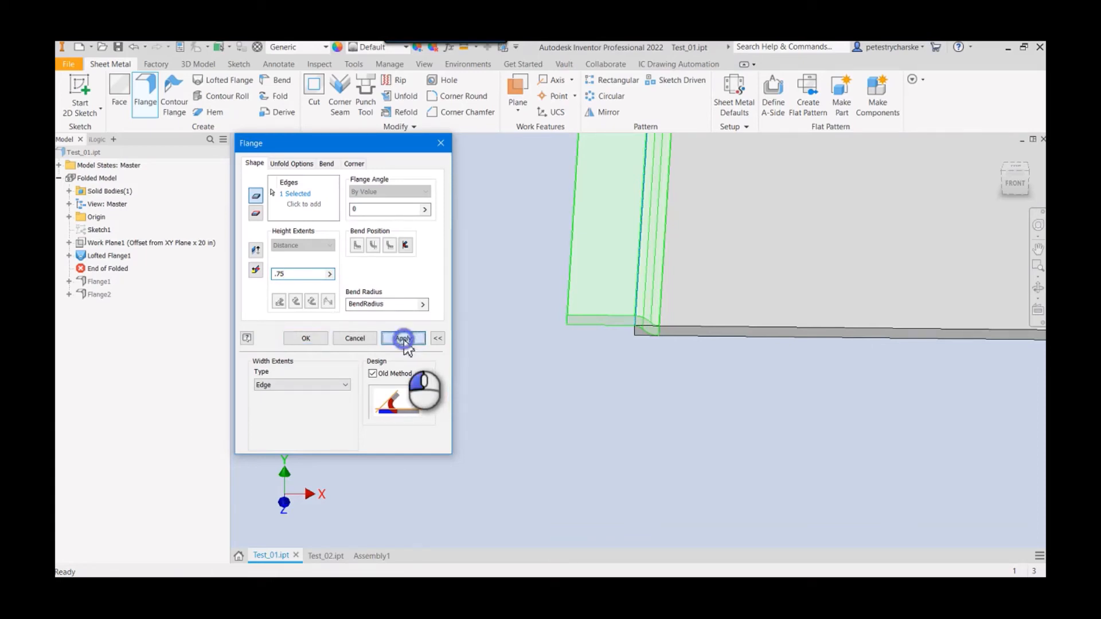
Step: Pick the opposite edge and finish Flange4 with OK
{"action": "left_click", "coordinate": [403, 338]}
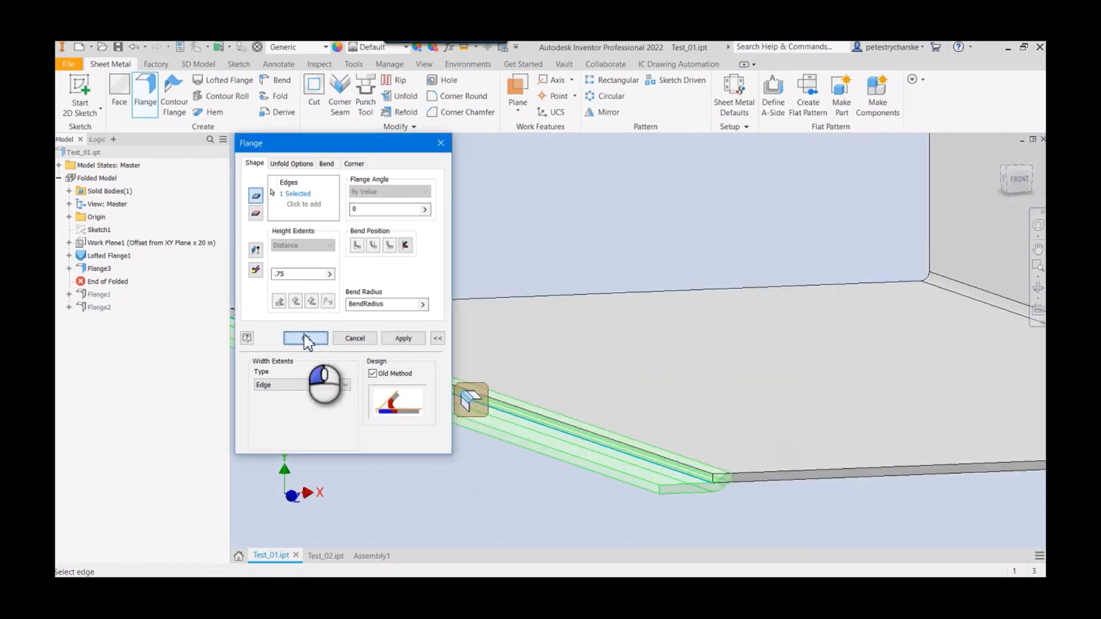
{"action": "left_click", "coordinate": [304, 338]}
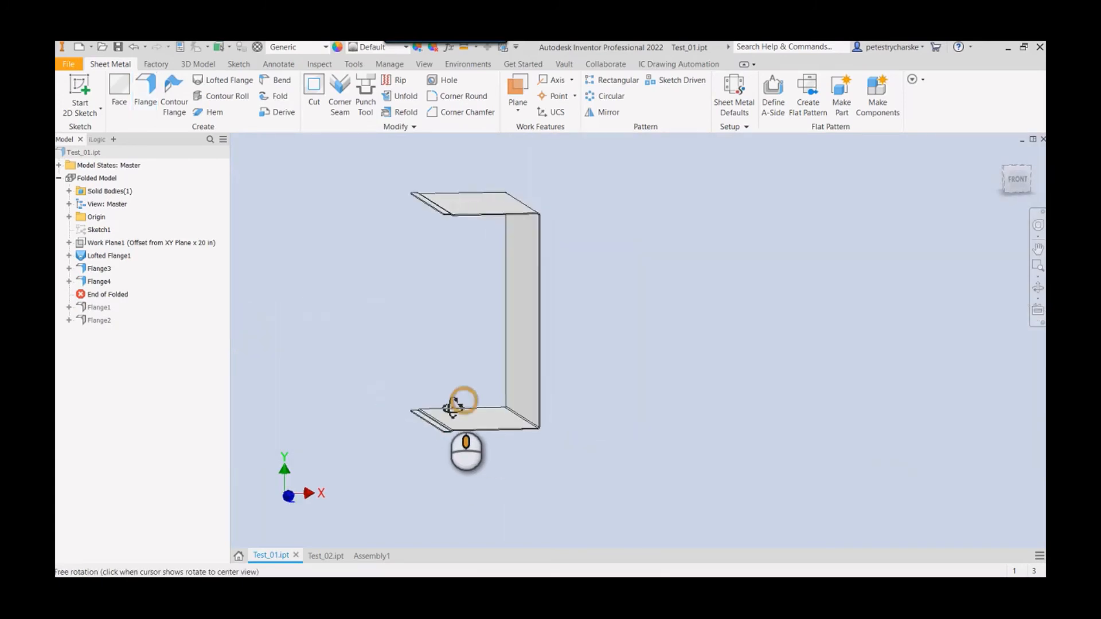
Step: Create Test_01's flat pattern, return to the folded model, then view Assembly1
{"action": "left_click_drag", "start_coordinate": [457, 404], "coordinate": [418, 443]}
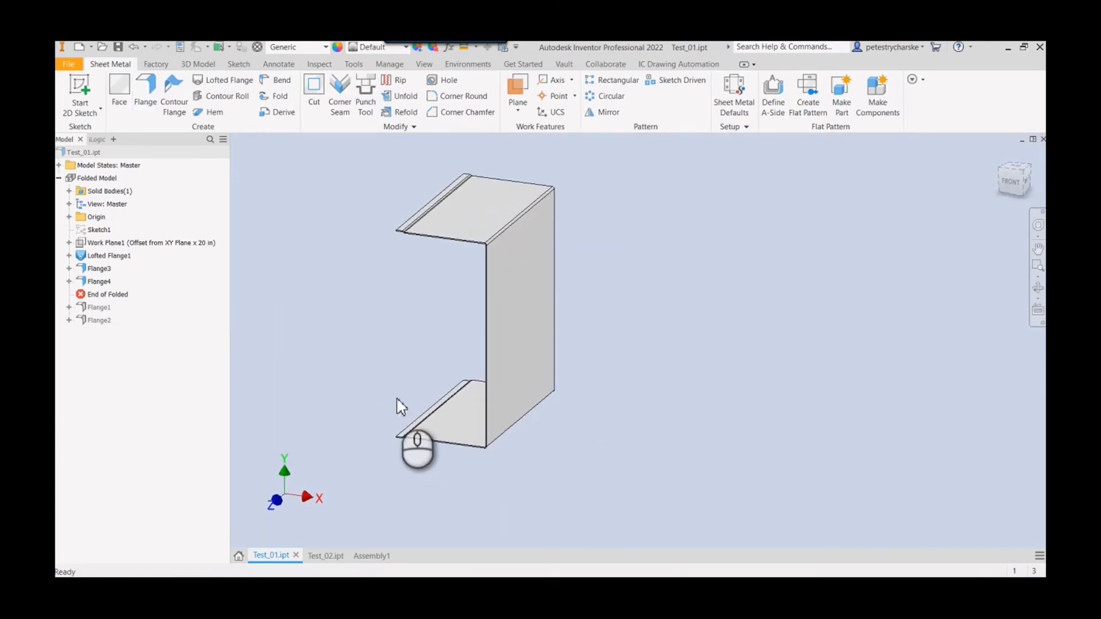
{"action": "mouse_move", "coordinate": [357, 415]}
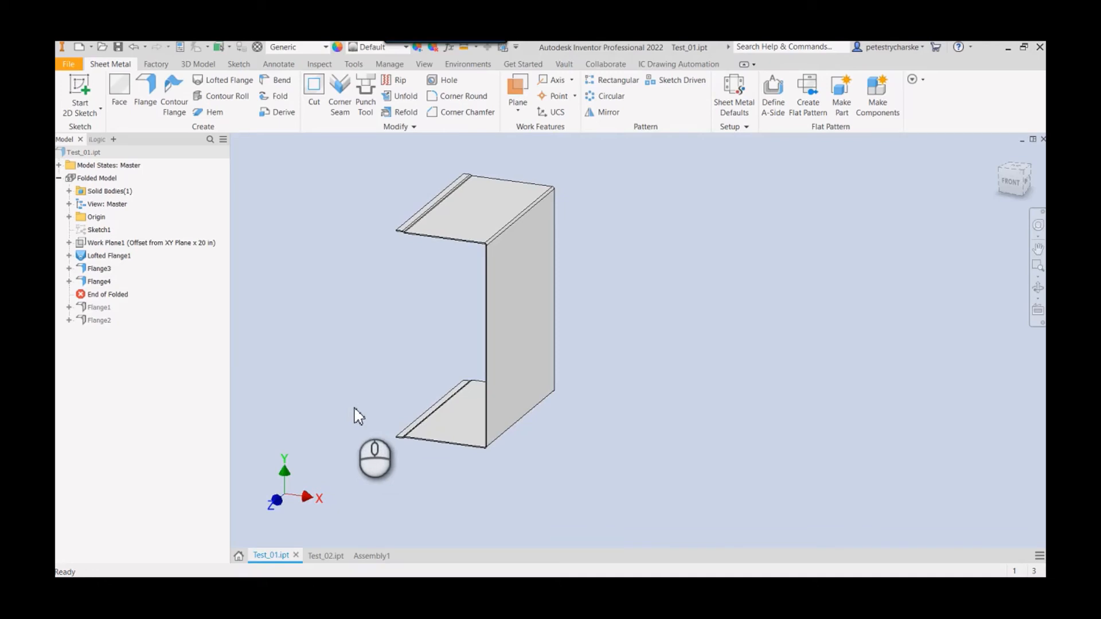
{"action": "mouse_move", "coordinate": [335, 431]}
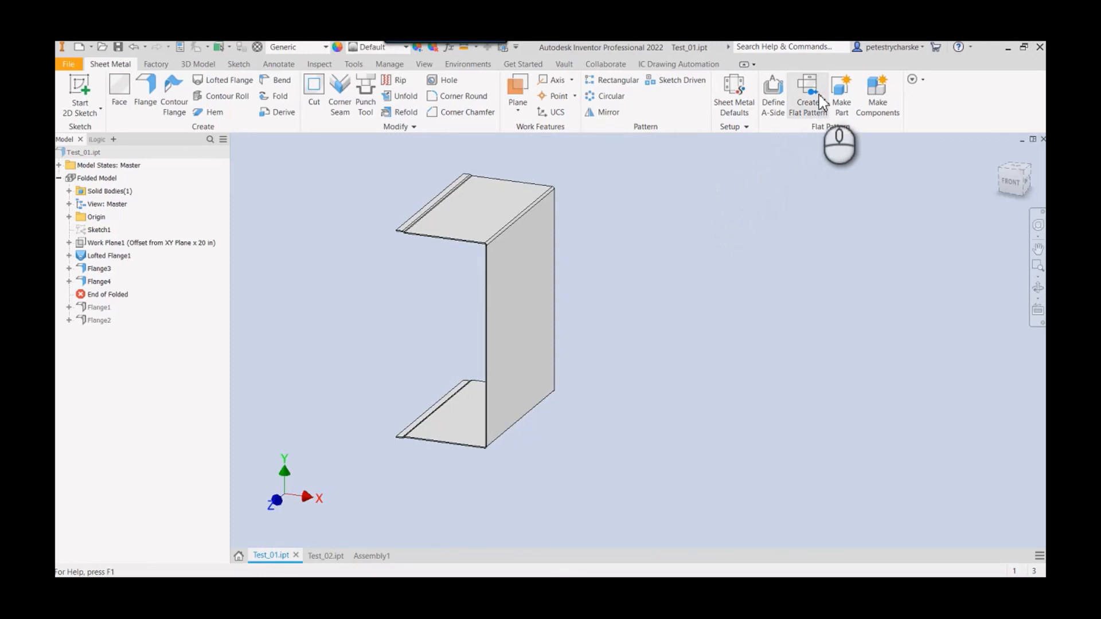
{"action": "mouse_move", "coordinate": [808, 91]}
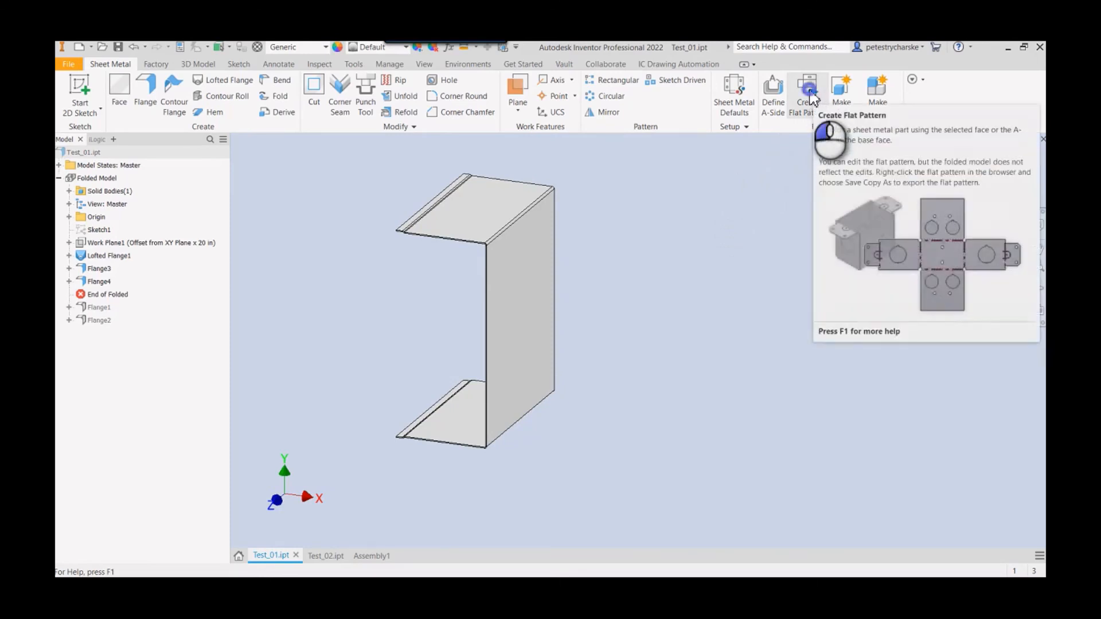
{"action": "left_click", "coordinate": [807, 92]}
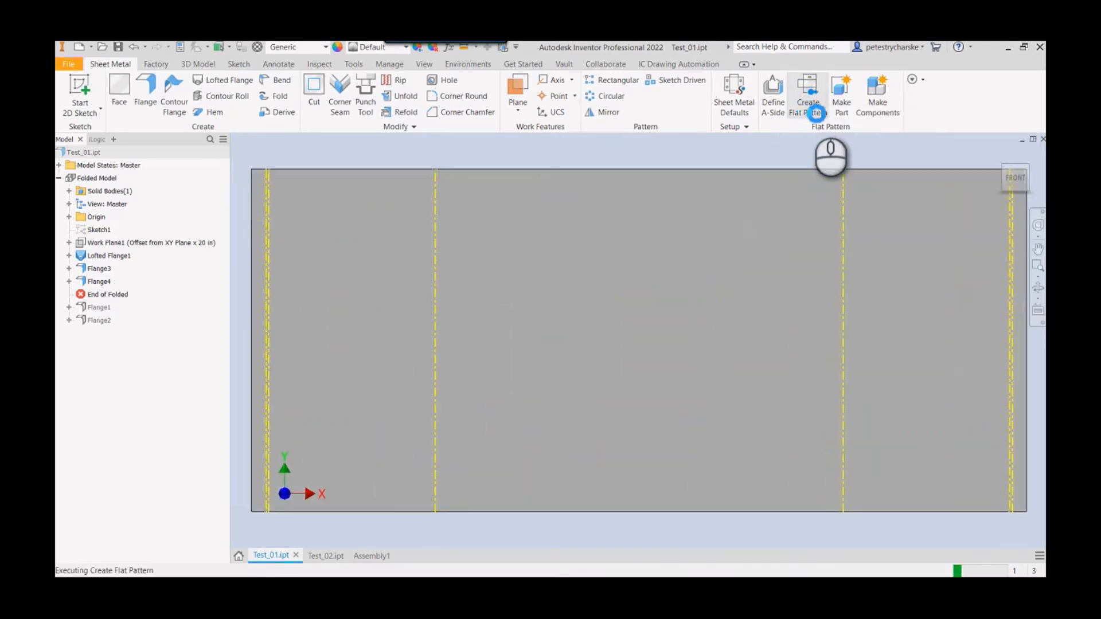
{"action": "left_click", "coordinate": [808, 95]}
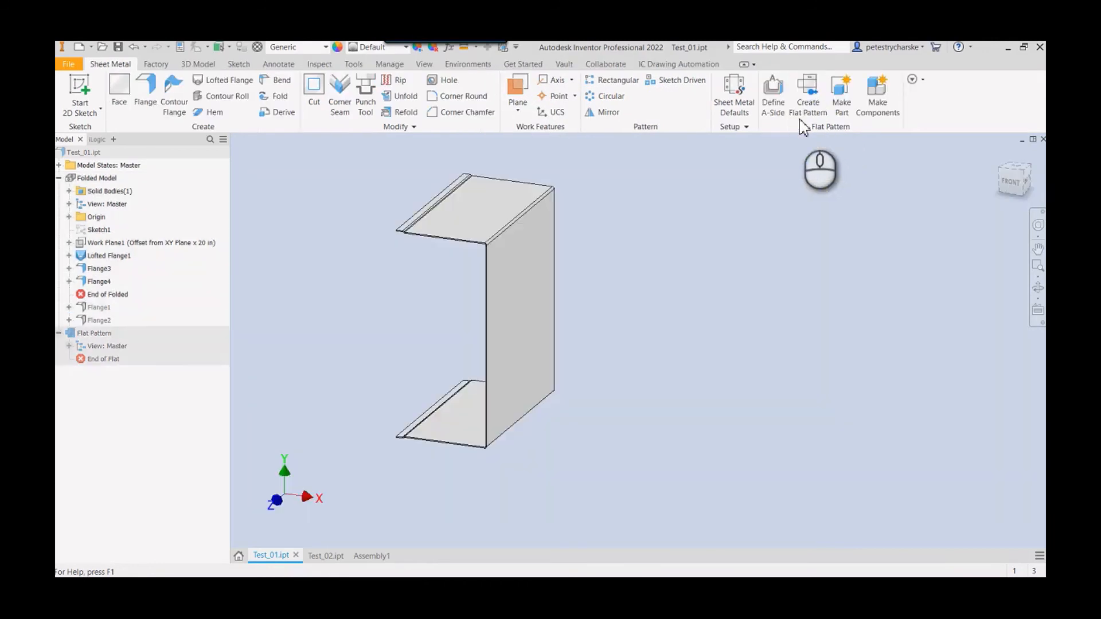
{"action": "left_click", "coordinate": [363, 555]}
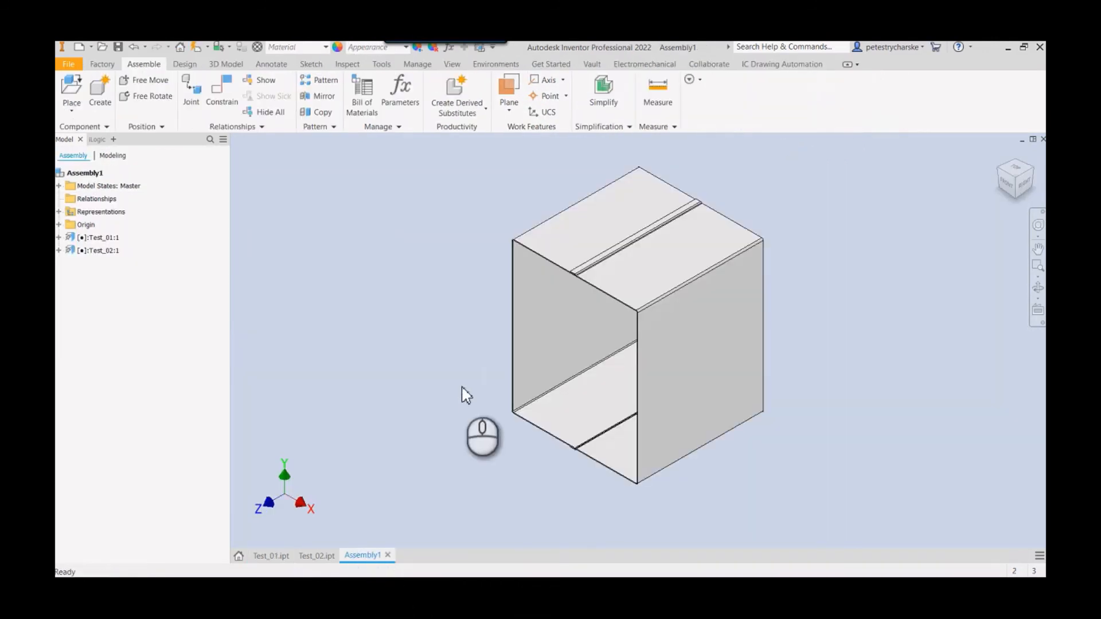